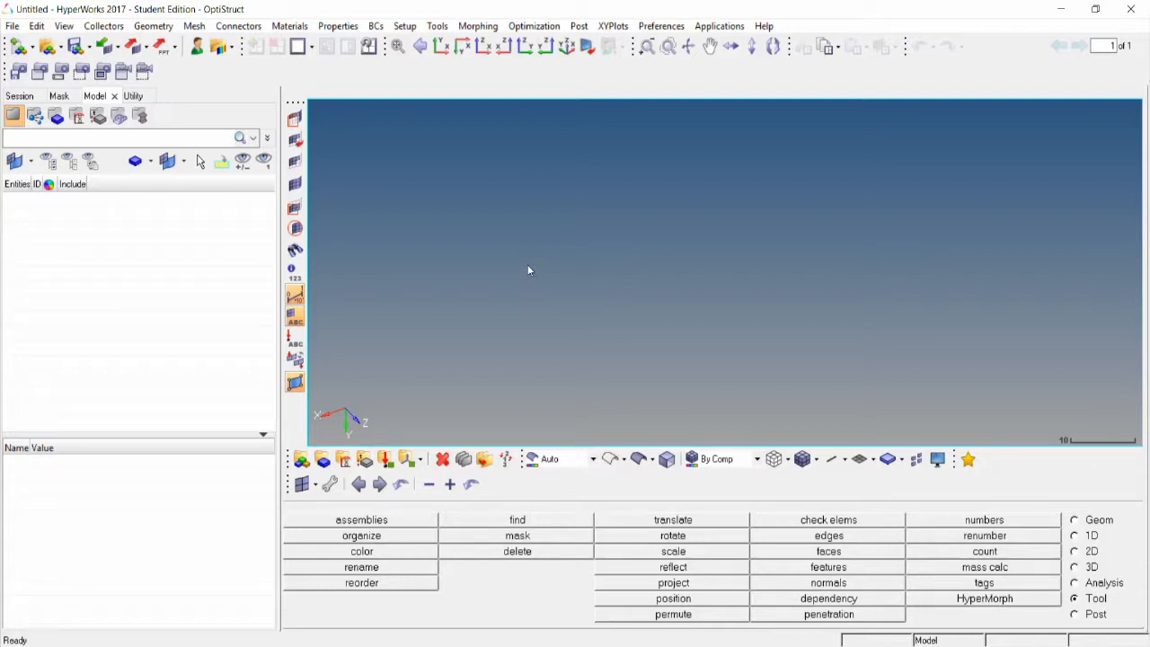
mouse_move(521, 251)
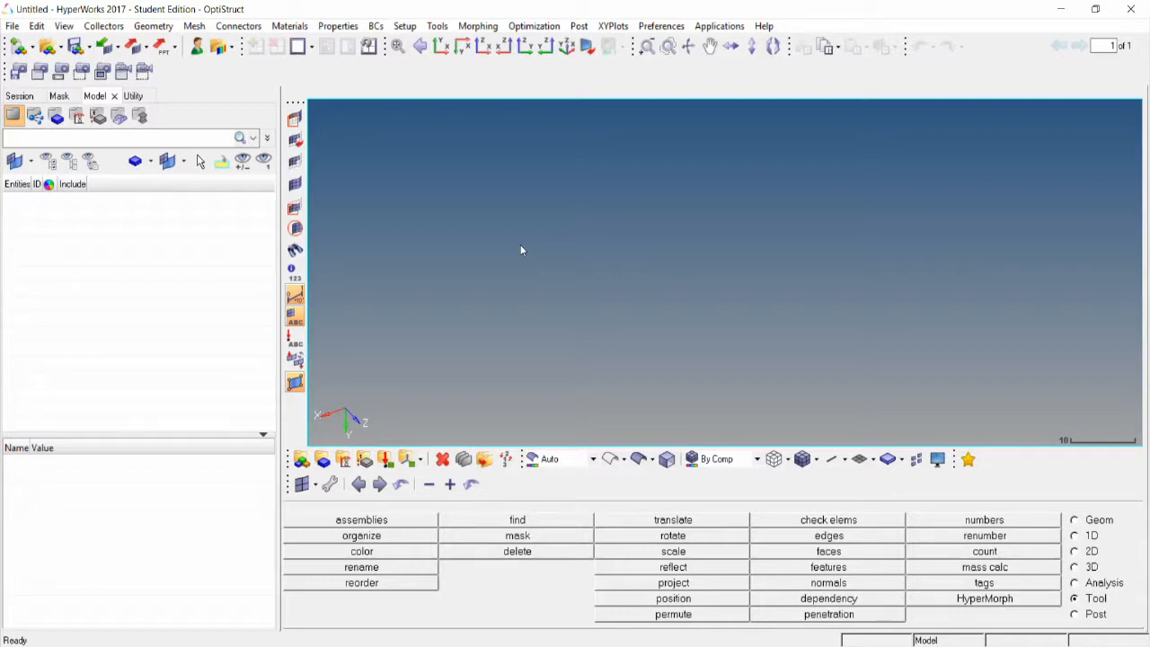
mouse_move(467, 230)
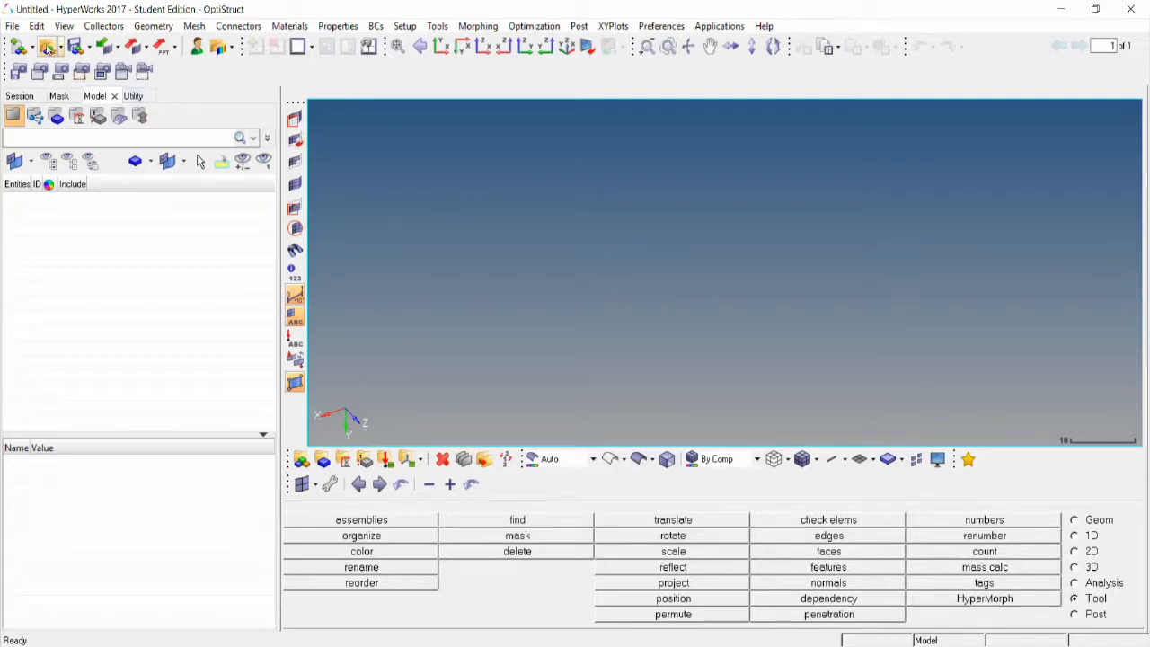
mouse_move(49, 46)
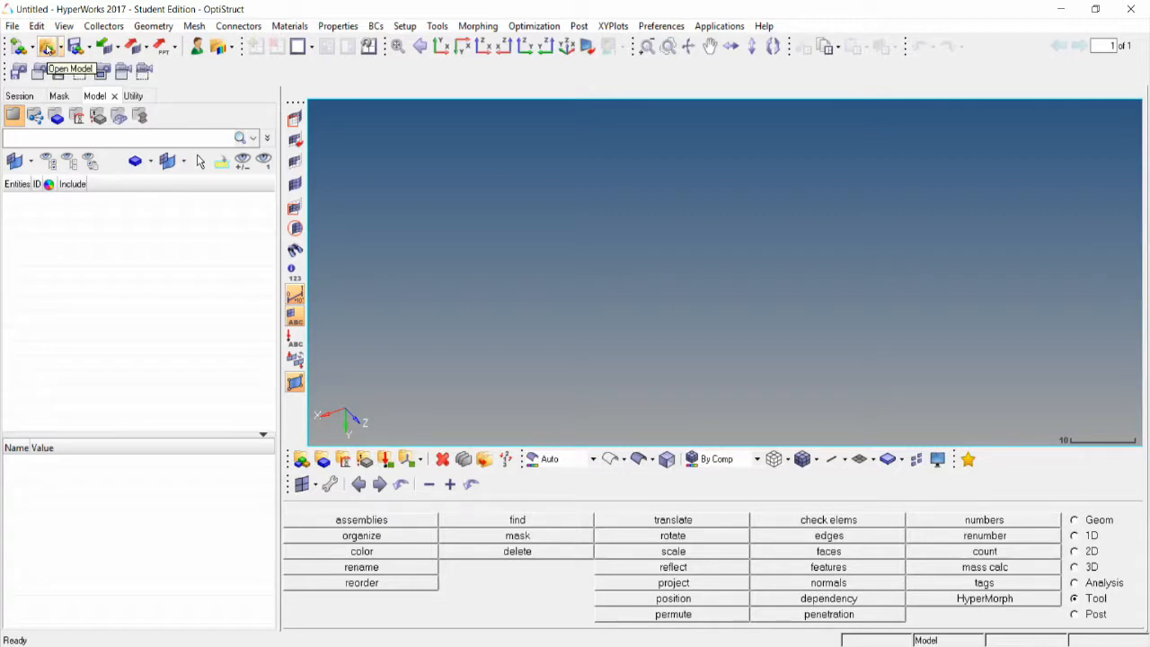
Load bracket.hm from the hm tutorials folder
left_click(48, 46)
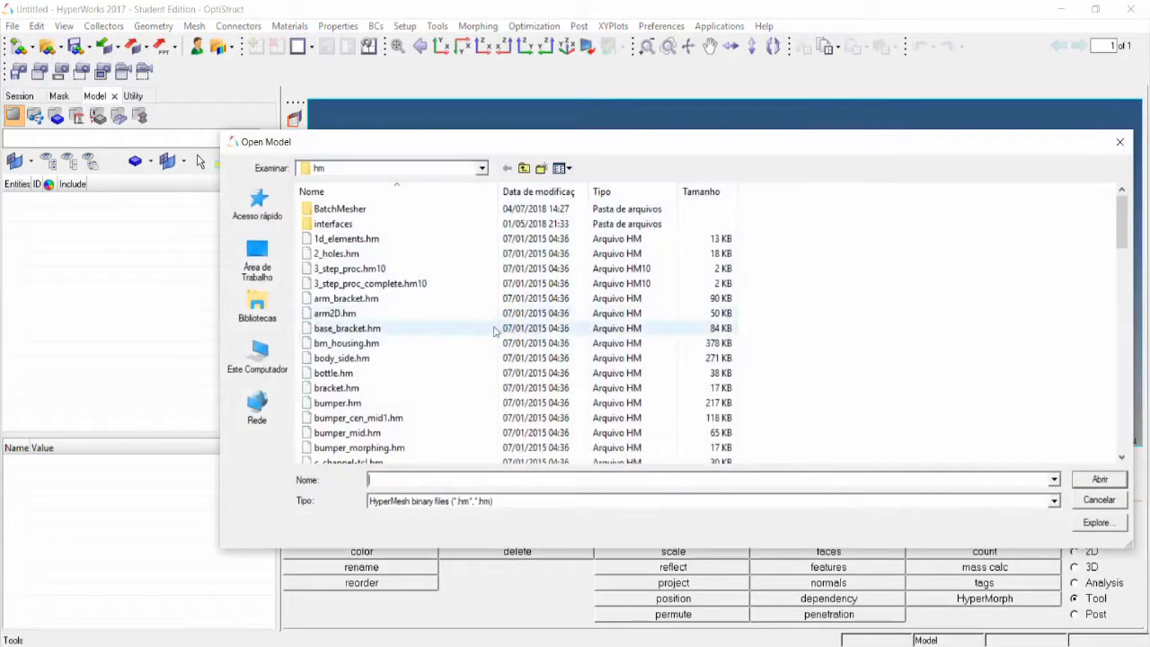
left_click(337, 388)
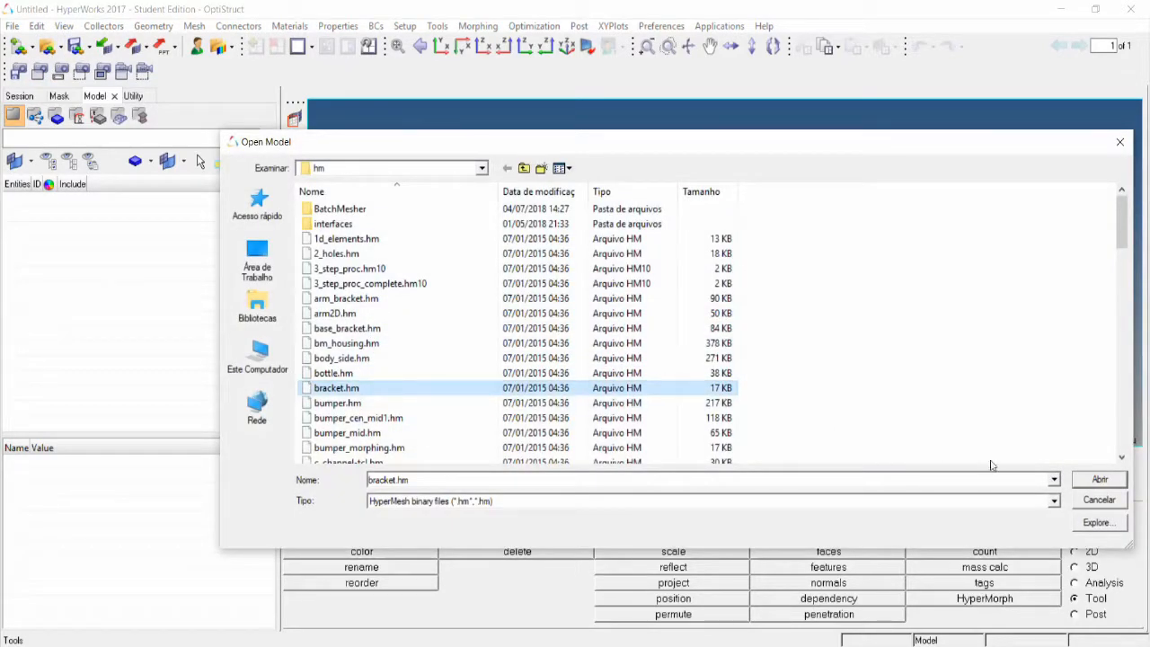
left_click(1099, 479)
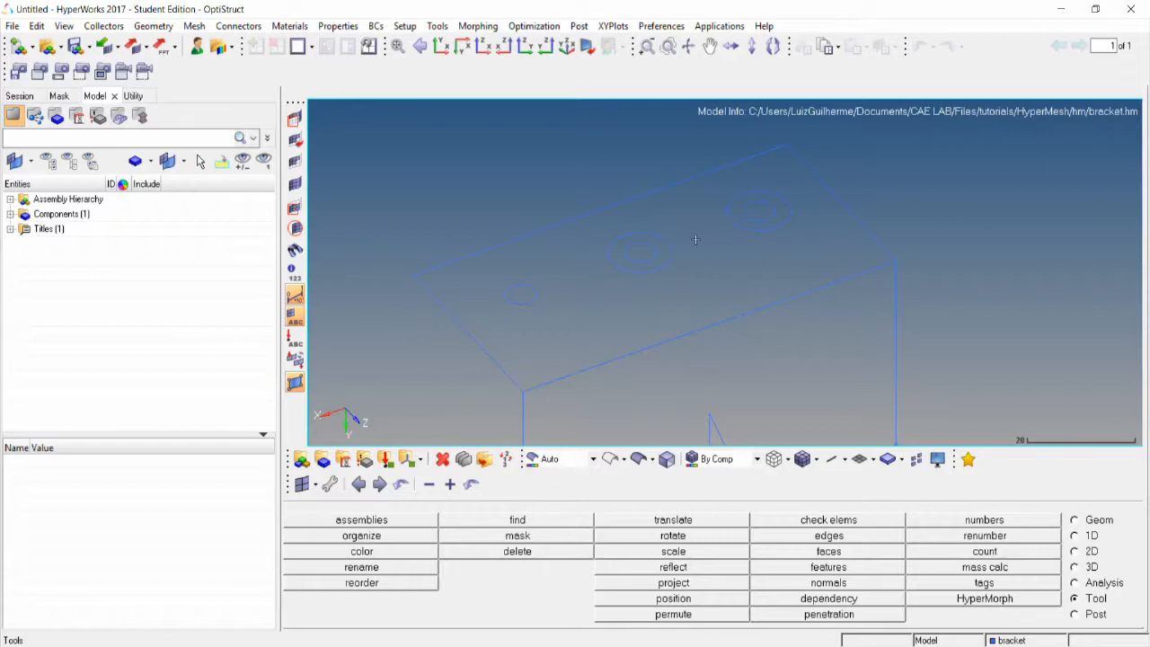
mouse_move(577, 256)
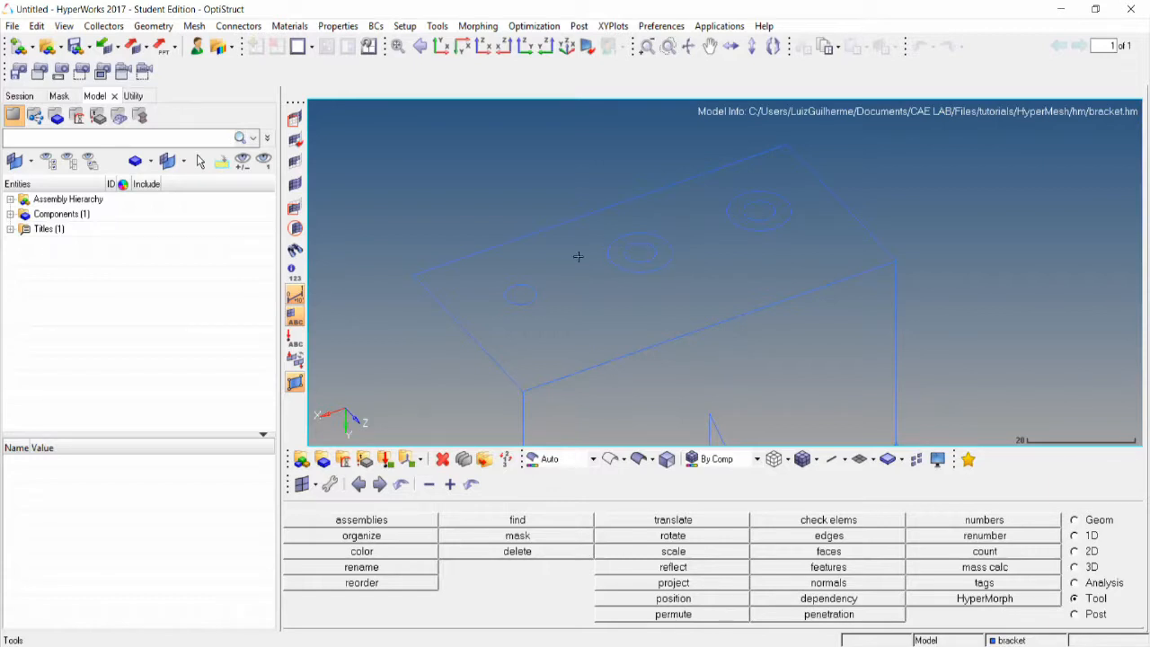
mouse_move(516, 299)
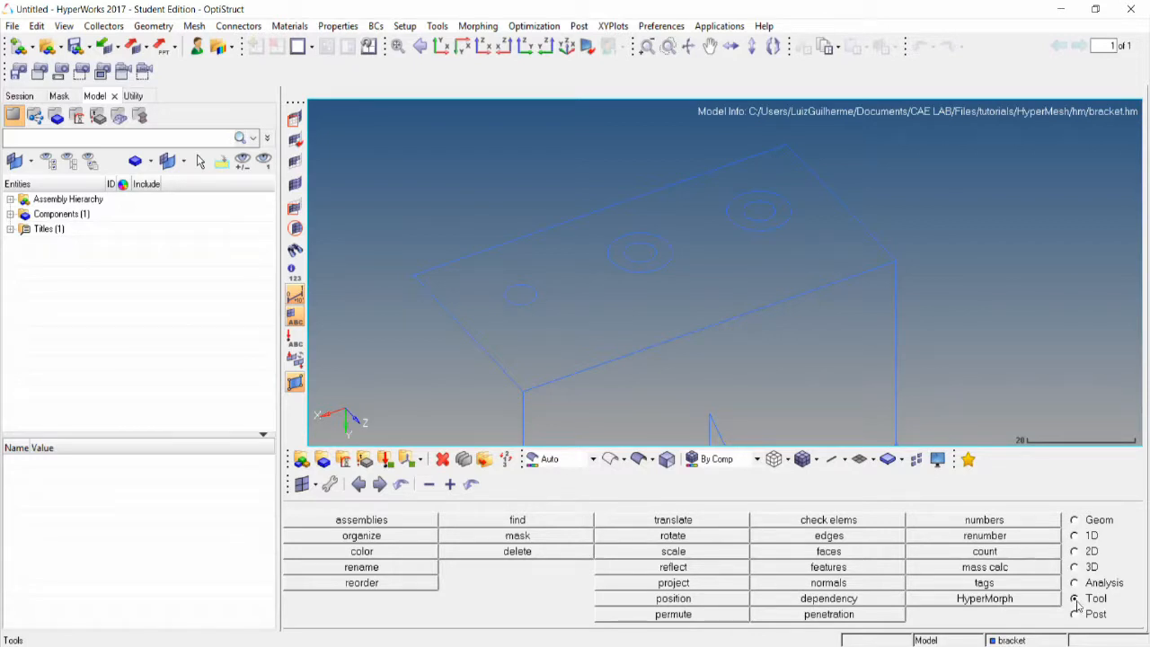
Set up line scaling by 2.0 in x, y and z and begin picking nodes on the smallest hole
left_click(673, 551)
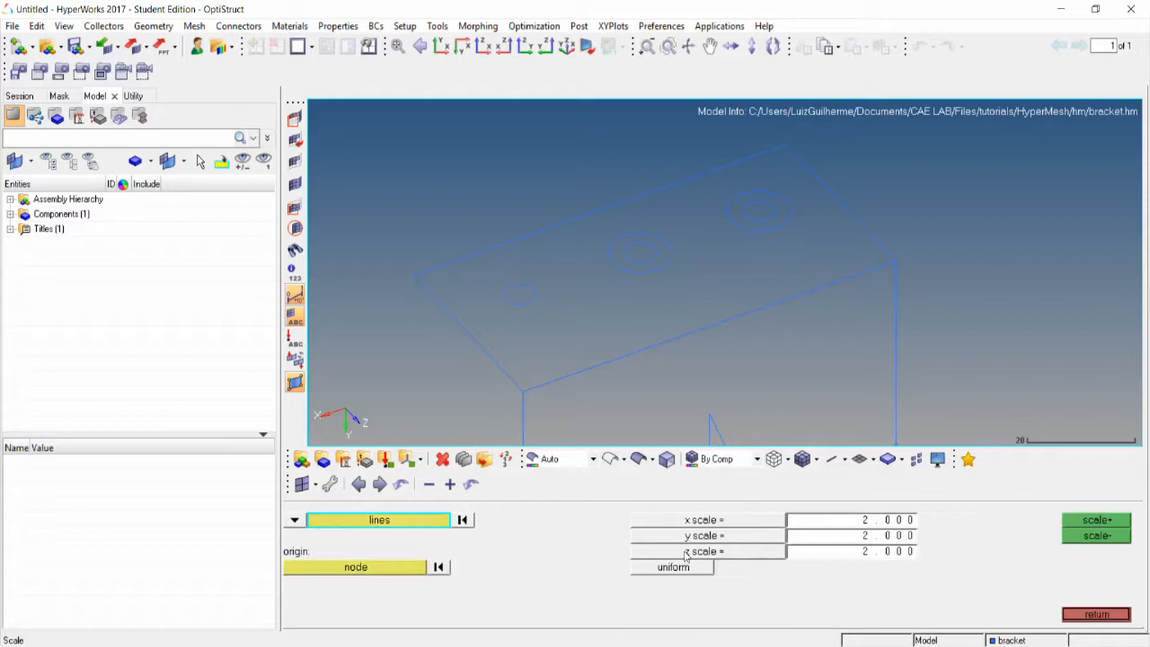
left_click(379, 520)
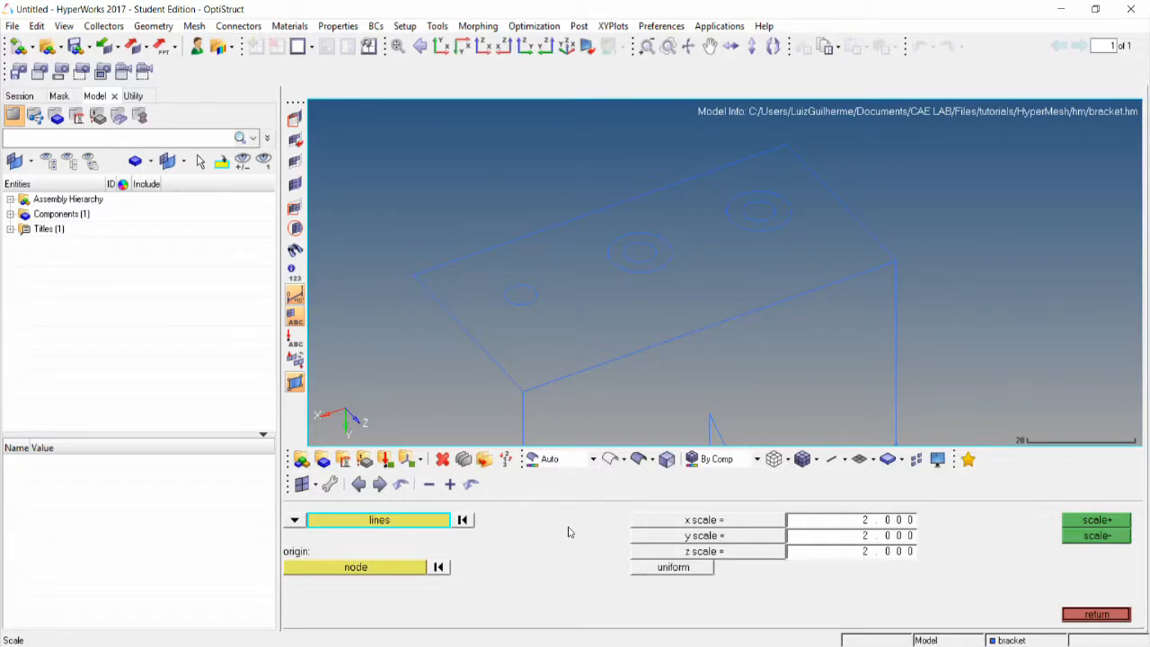
mouse_move(575, 548)
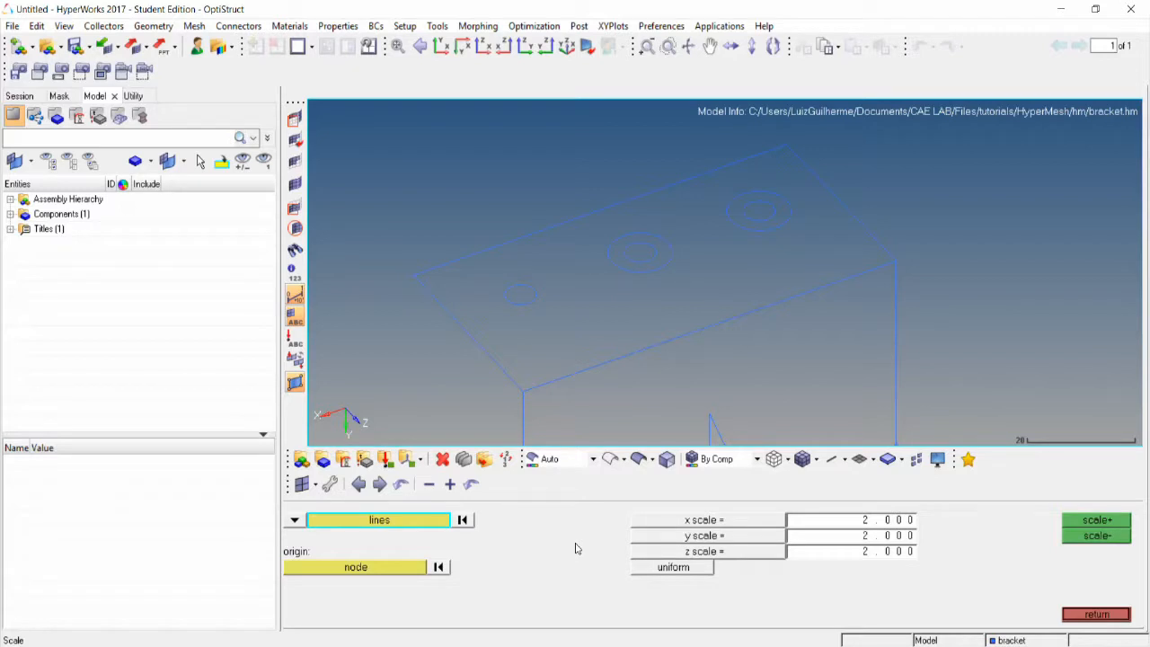
mouse_move(573, 546)
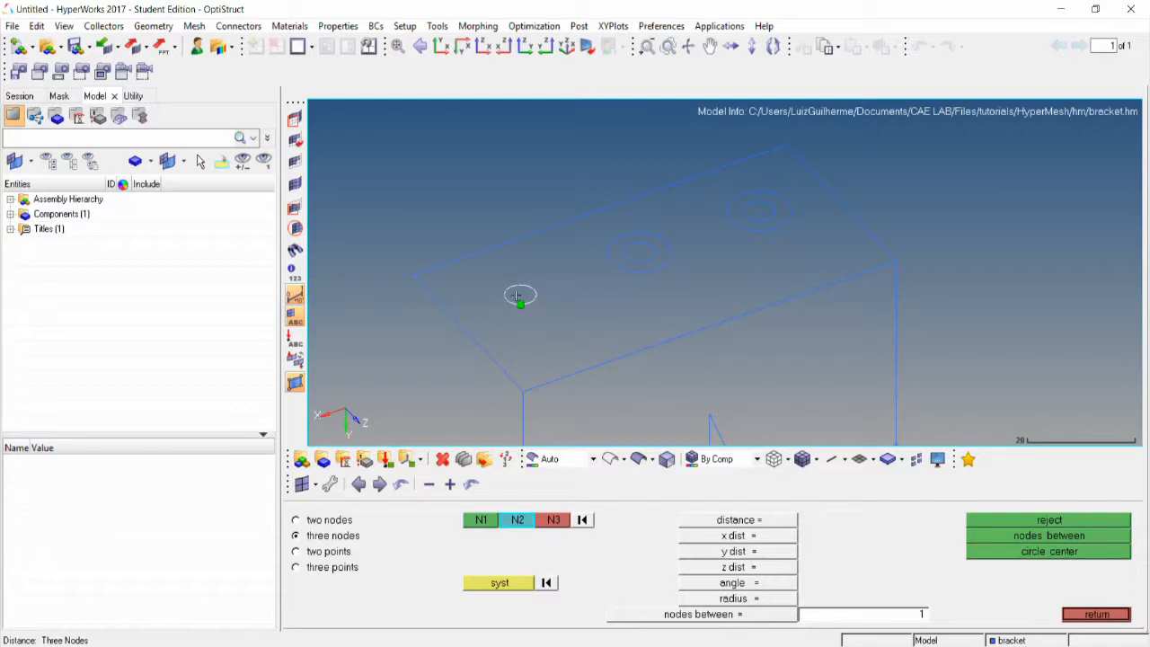
Create a node at the circle centre of the smallest hole from three edge points
left_click(521, 304)
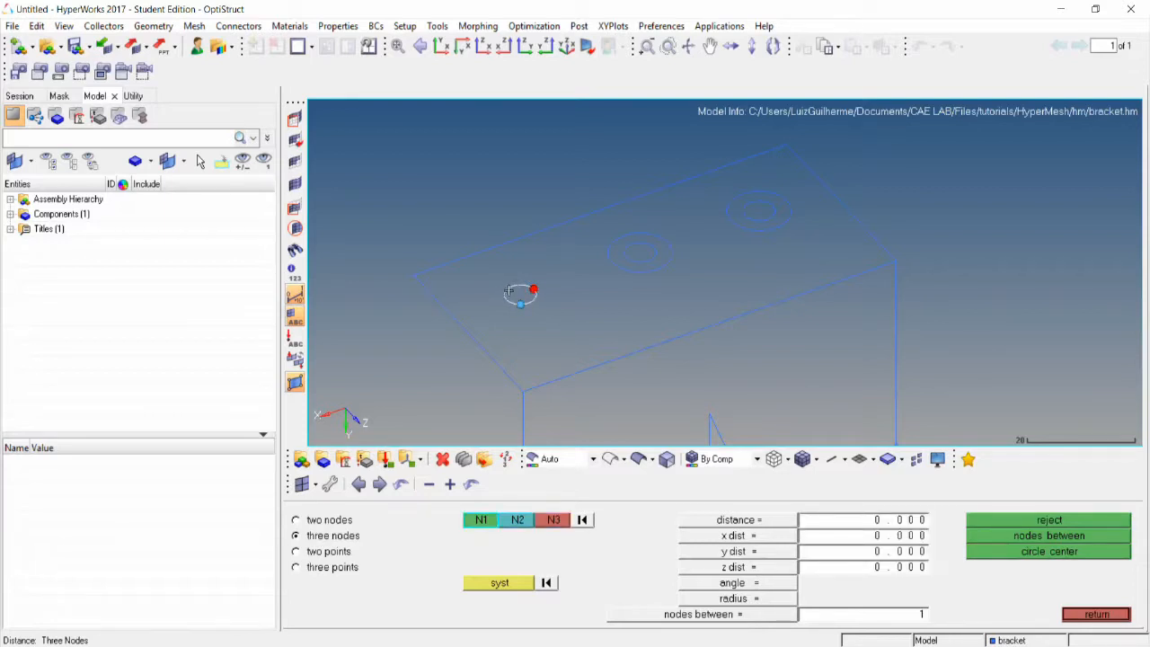
left_click(1048, 550)
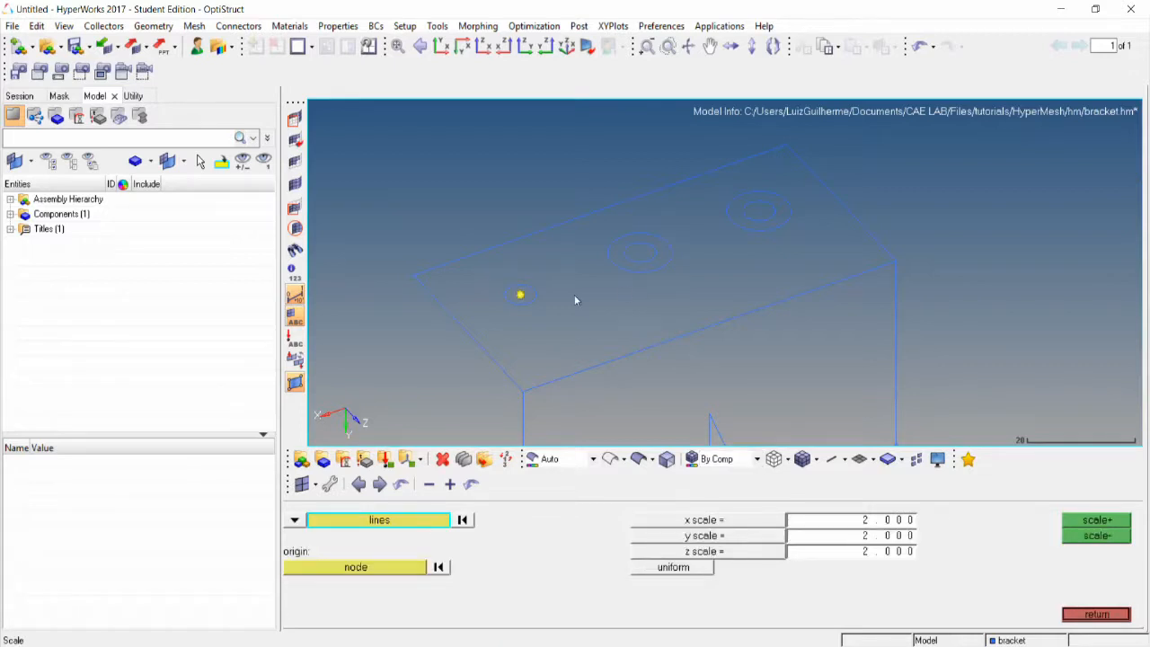
Duplicate the hole circles scaled by 2 about the centre node to form washer outer rings
left_click(377, 520)
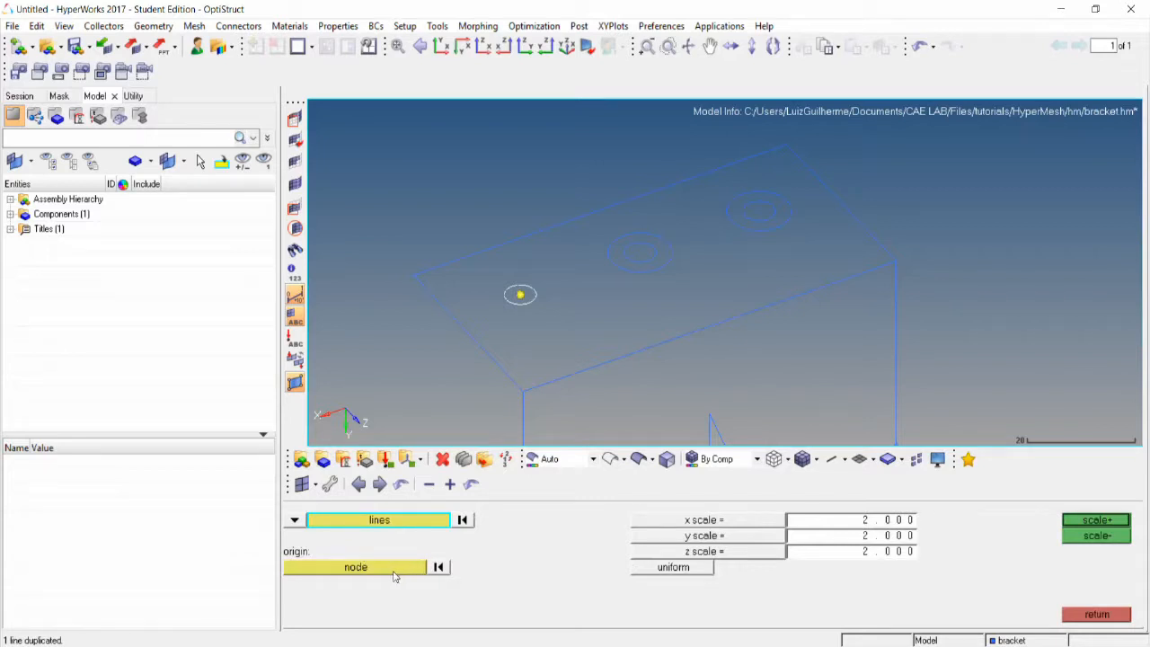
left_click(355, 566)
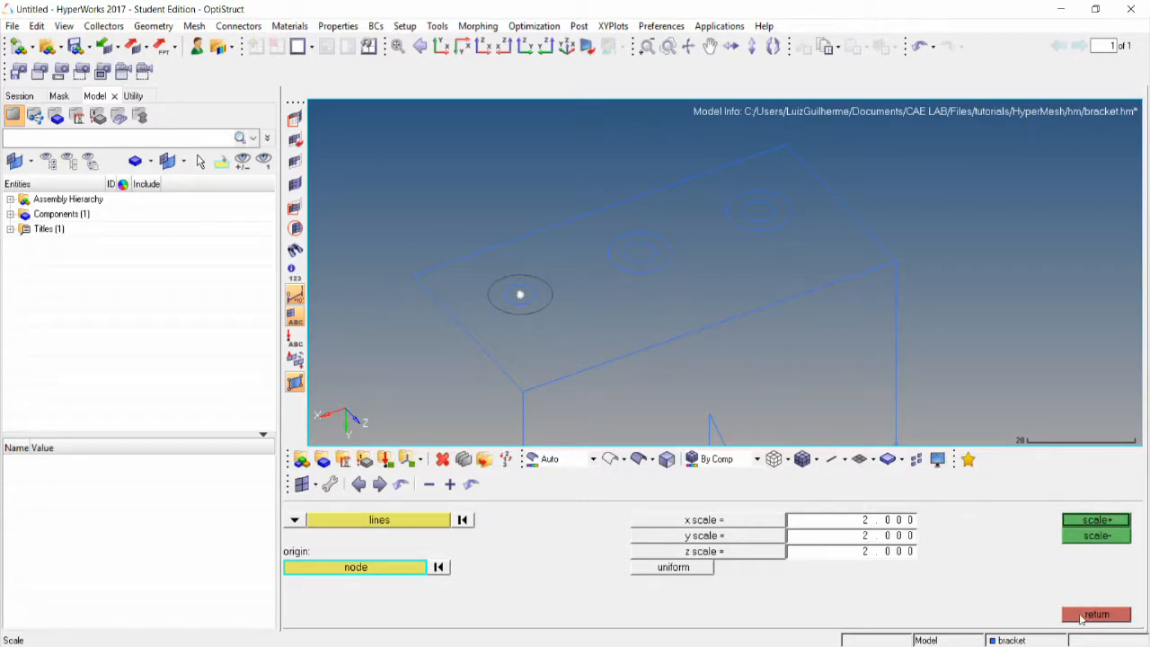
left_click(1095, 614)
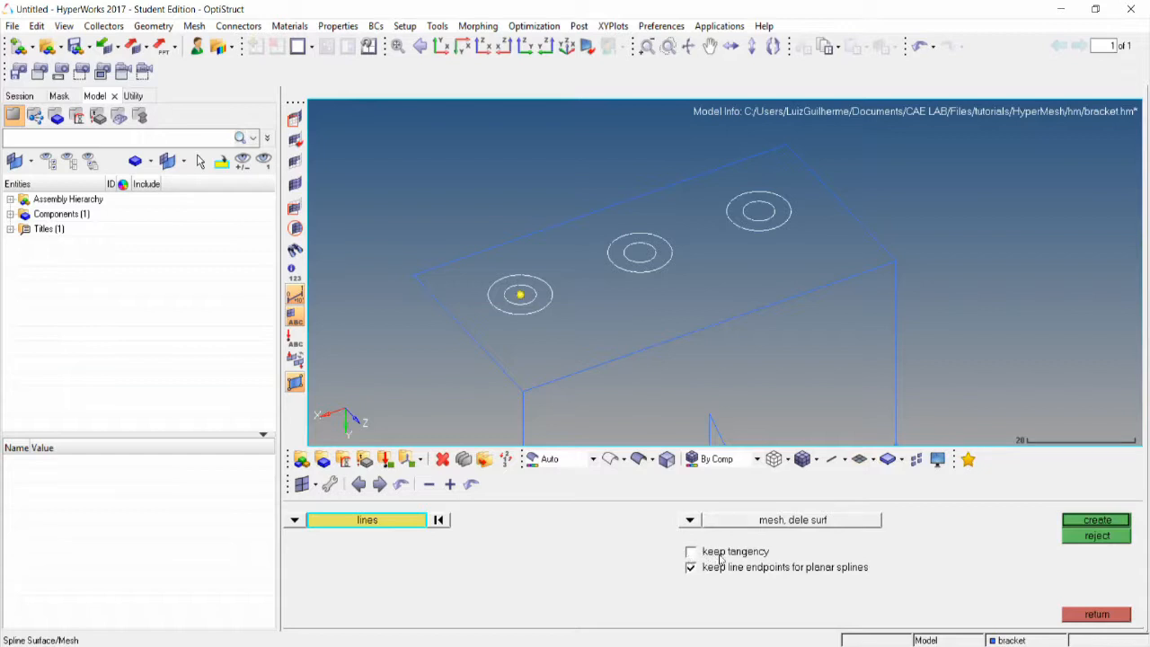
mouse_move(989, 548)
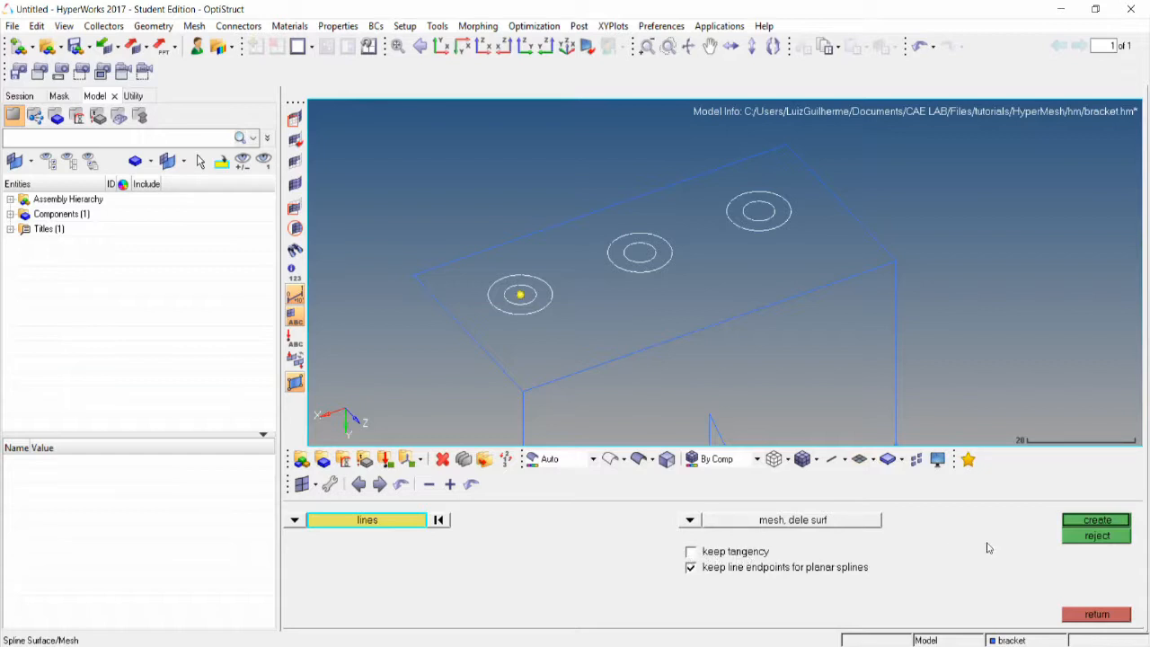
Spline-mesh the three washer rings with element density 8 along each circle
left_click(1096, 519)
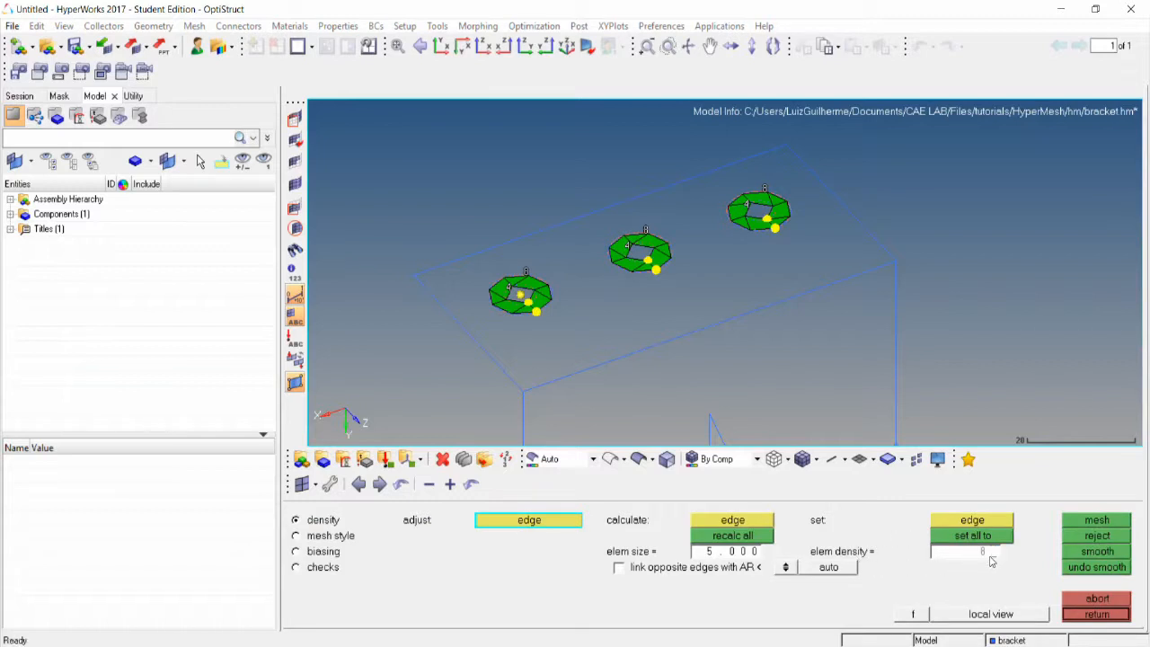
left_click(972, 519)
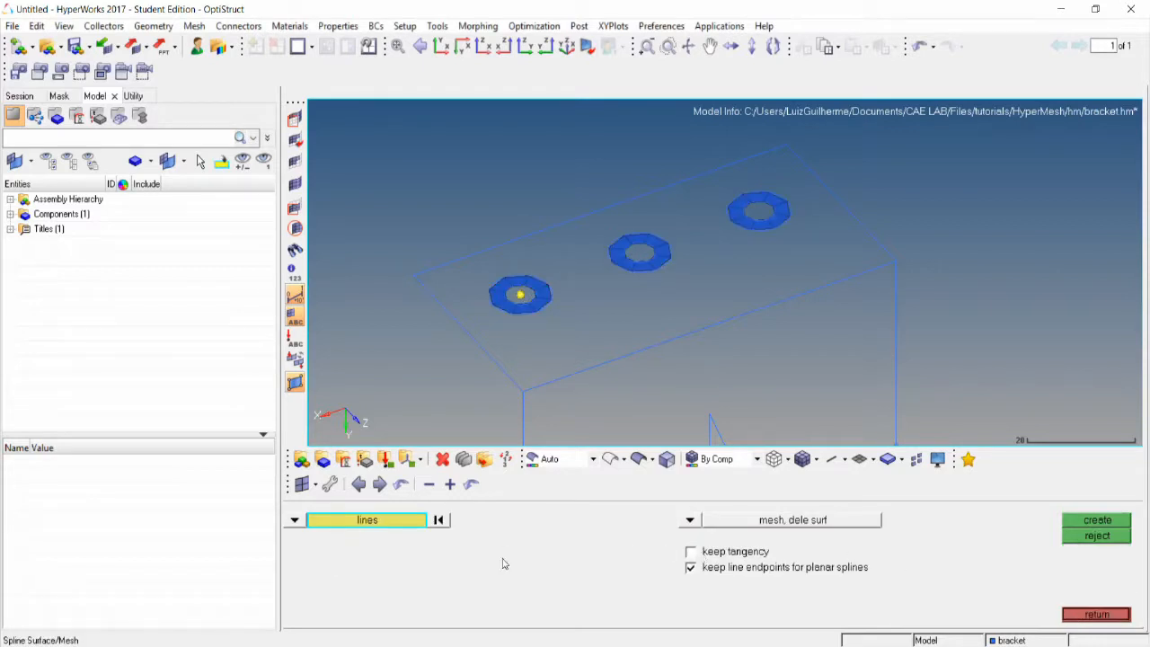
mouse_move(514, 397)
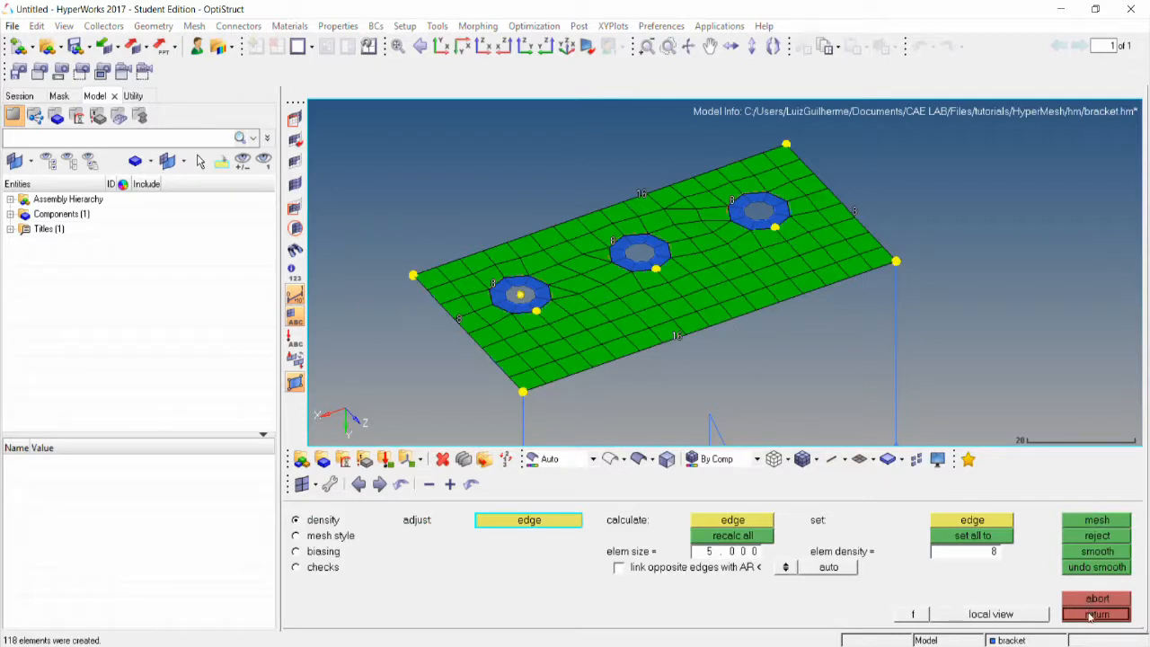
Accept the spline mesh of the top plate around the three washers
left_click(1096, 613)
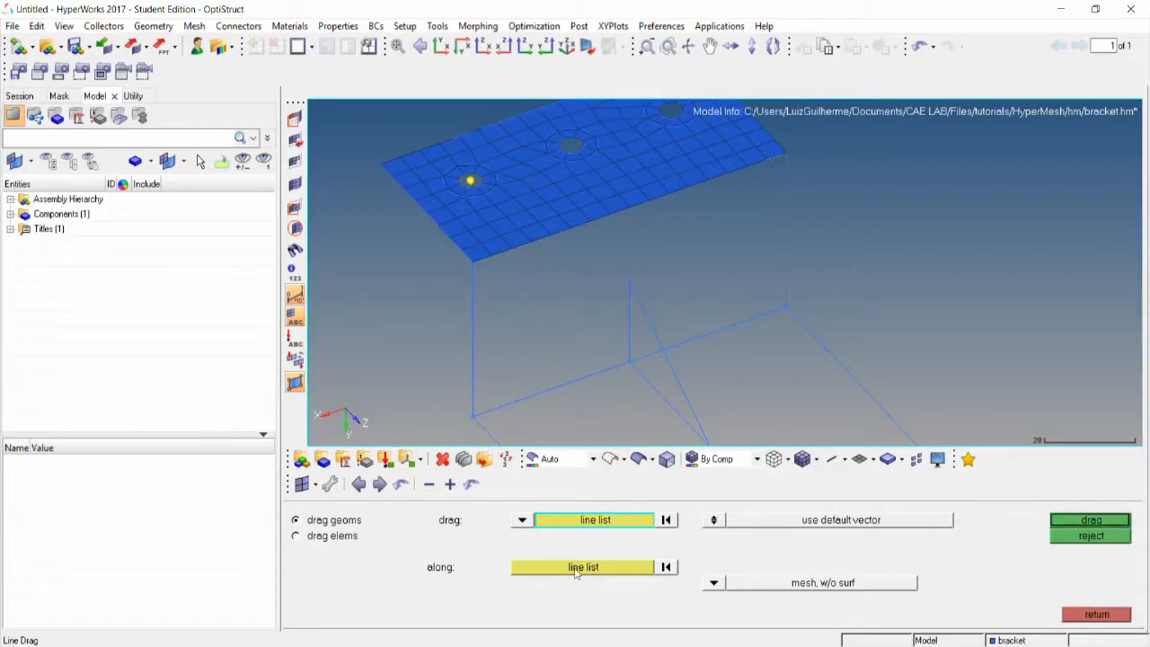
Line-drag the top face edge down the vertical line to mesh the wall
left_click(583, 567)
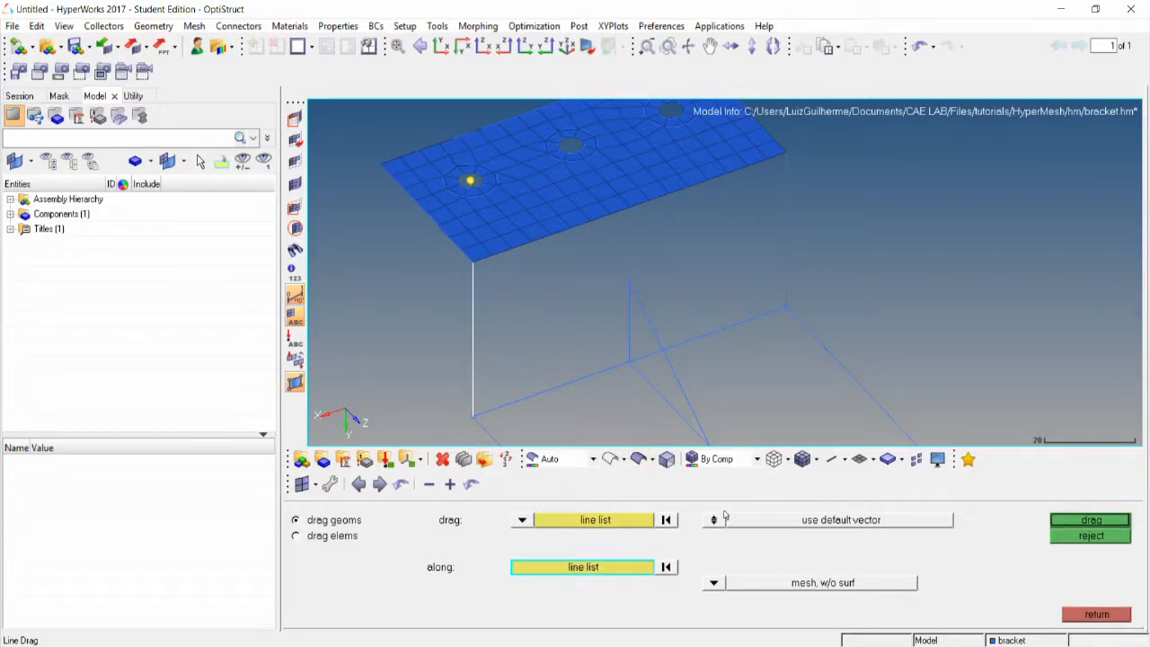
mouse_move(817, 592)
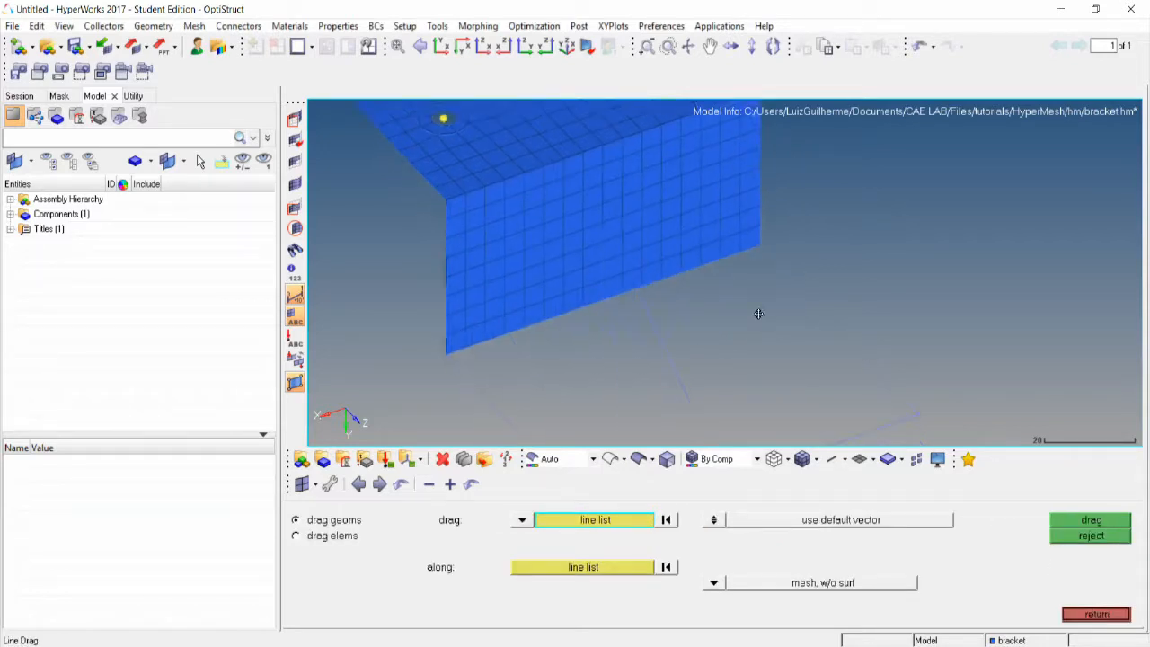
left_click_drag(758, 314, 576, 348)
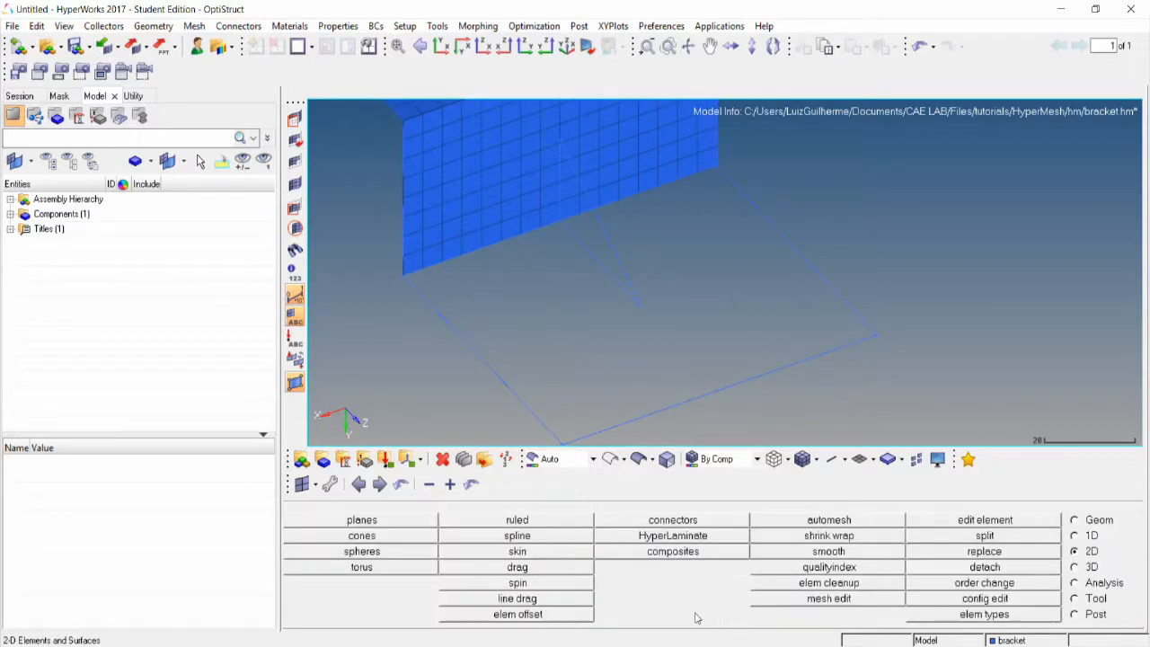
Ruled-mesh the bottom plate between the wall's bottom-edge nodes and the far edge line
left_click(516, 519)
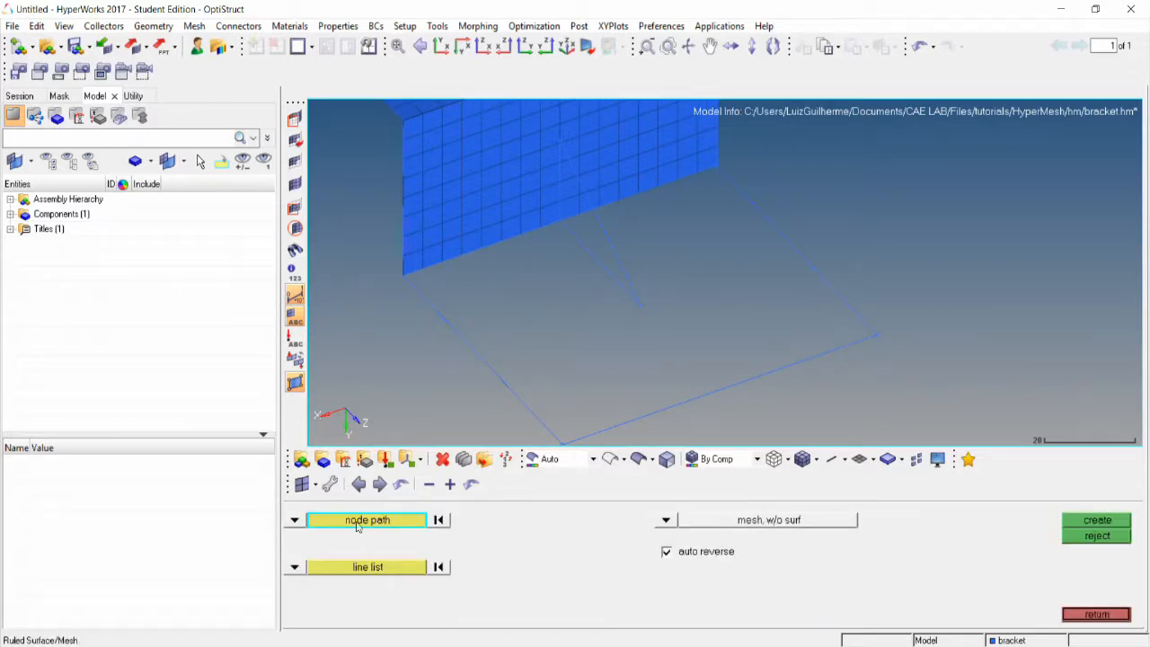
left_click(366, 520)
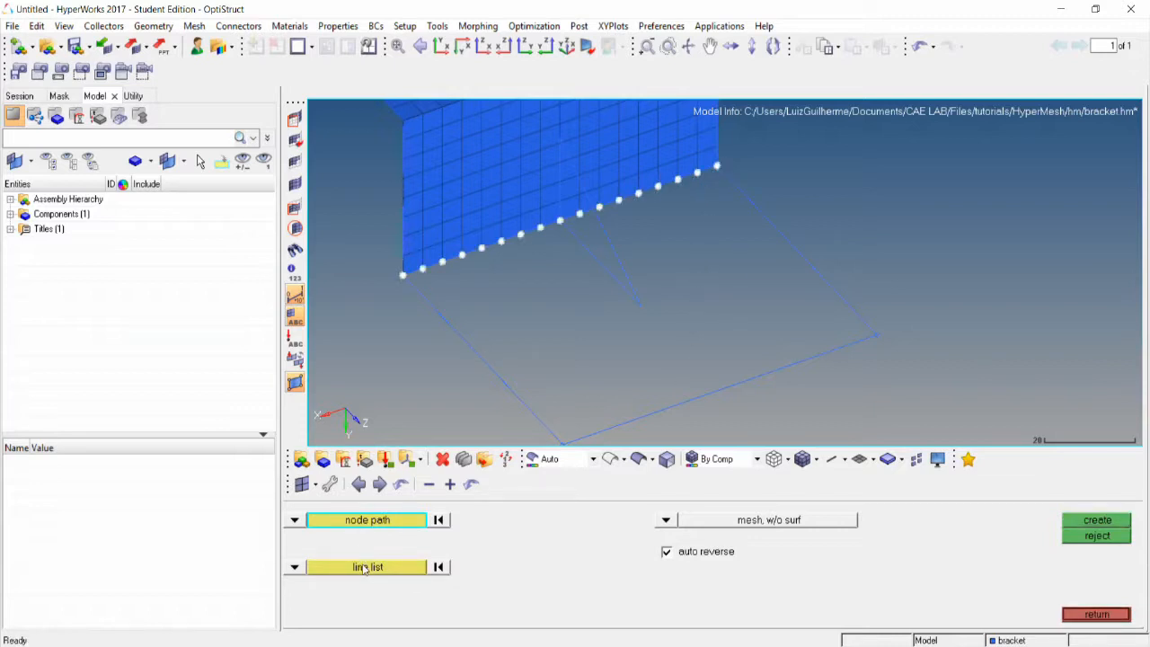
left_click(366, 567)
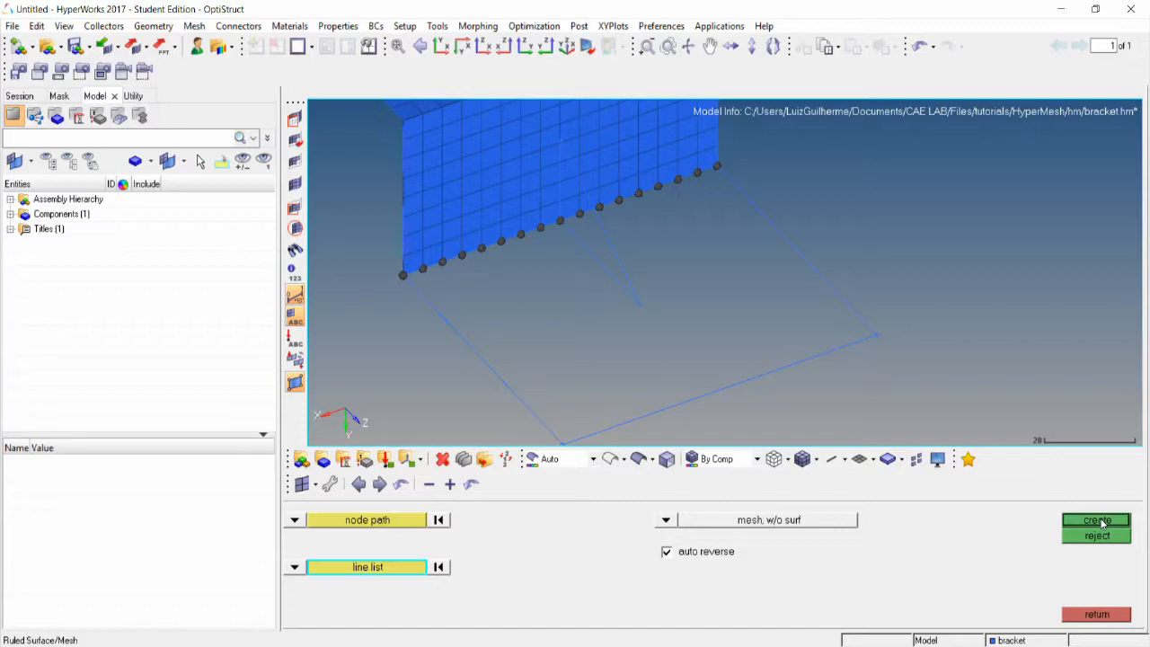
left_click(1096, 519)
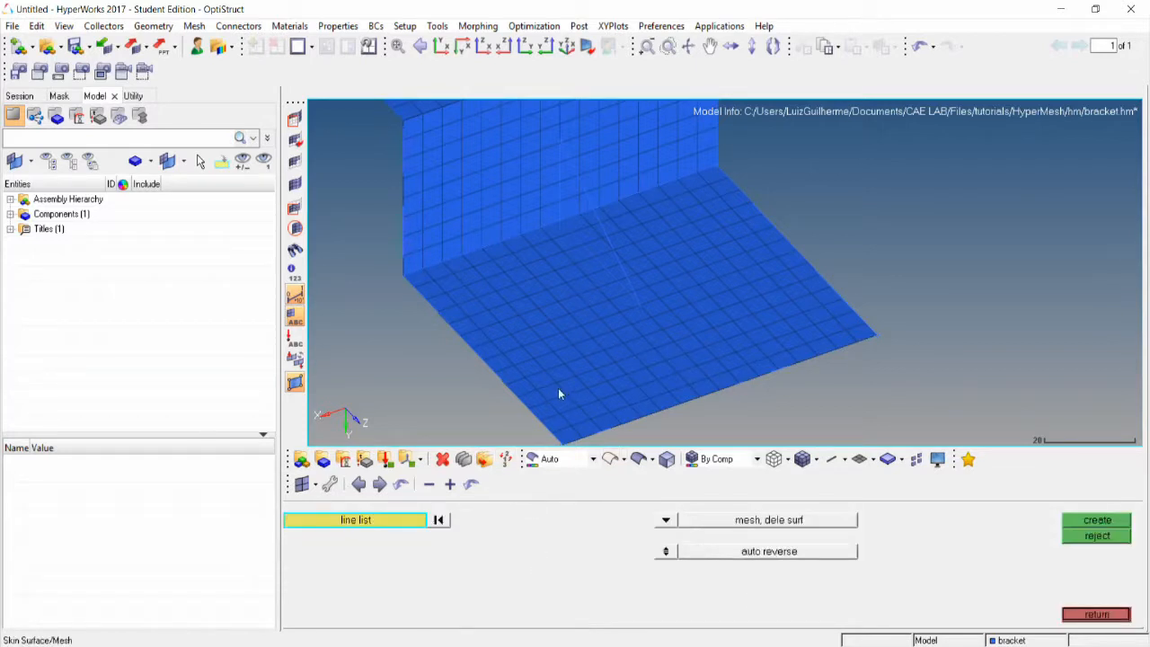
Skin-mesh the triangular rib from its edge lines by list, with mesh, dele surf
left_click(355, 520)
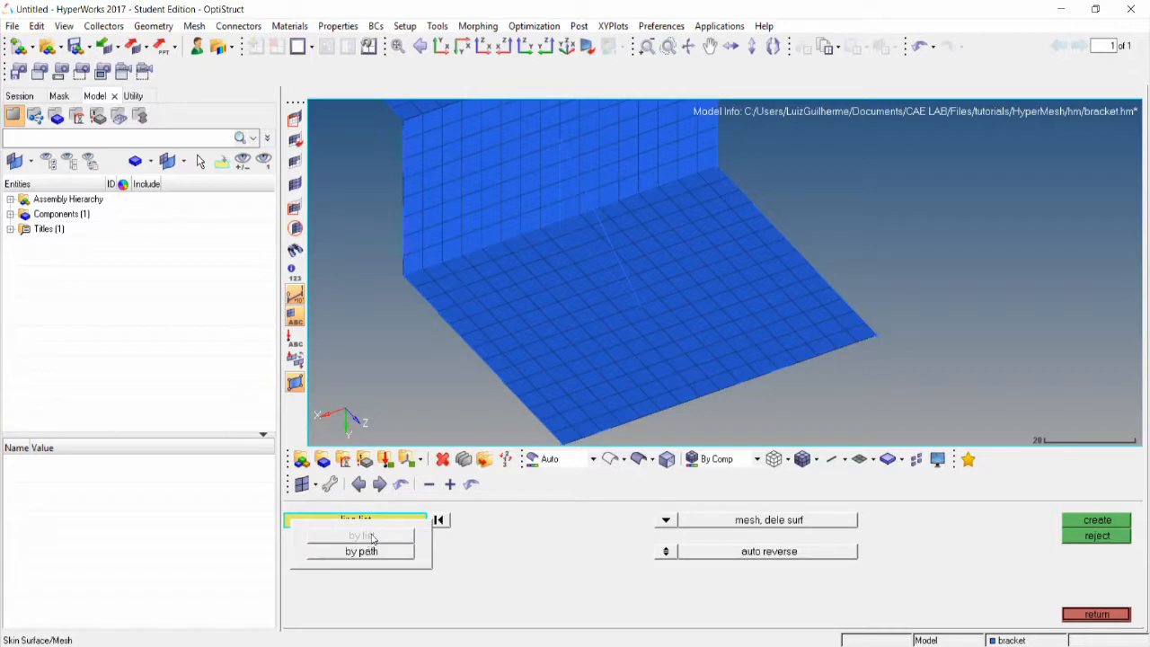
left_click(361, 534)
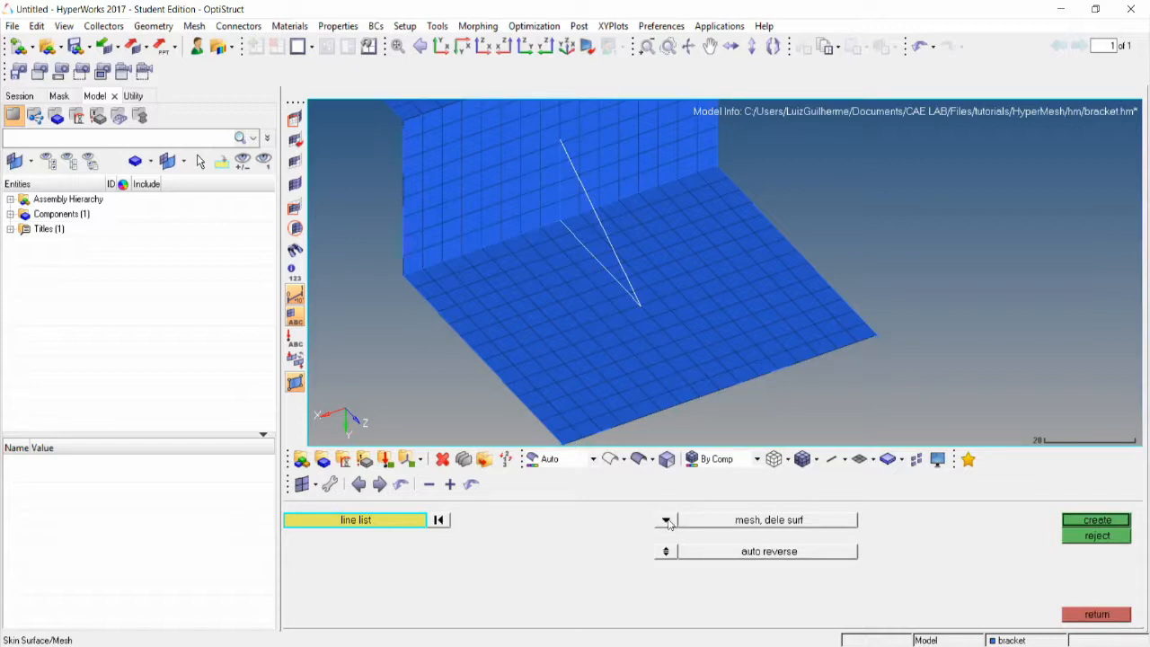
left_click(666, 519)
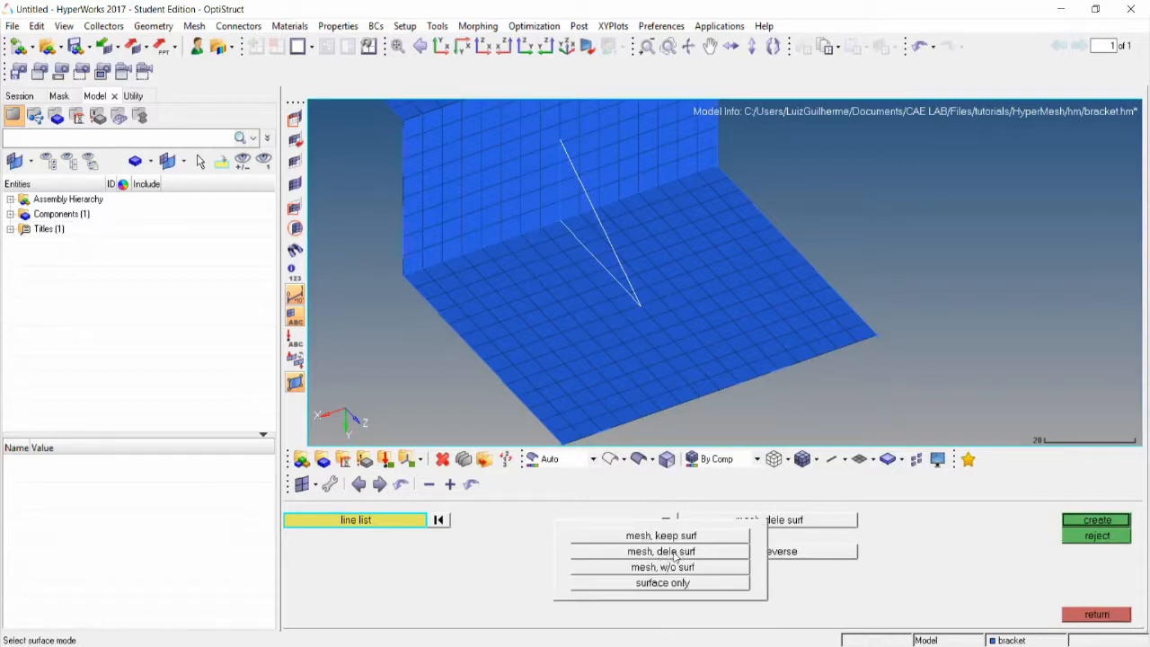
left_click(661, 551)
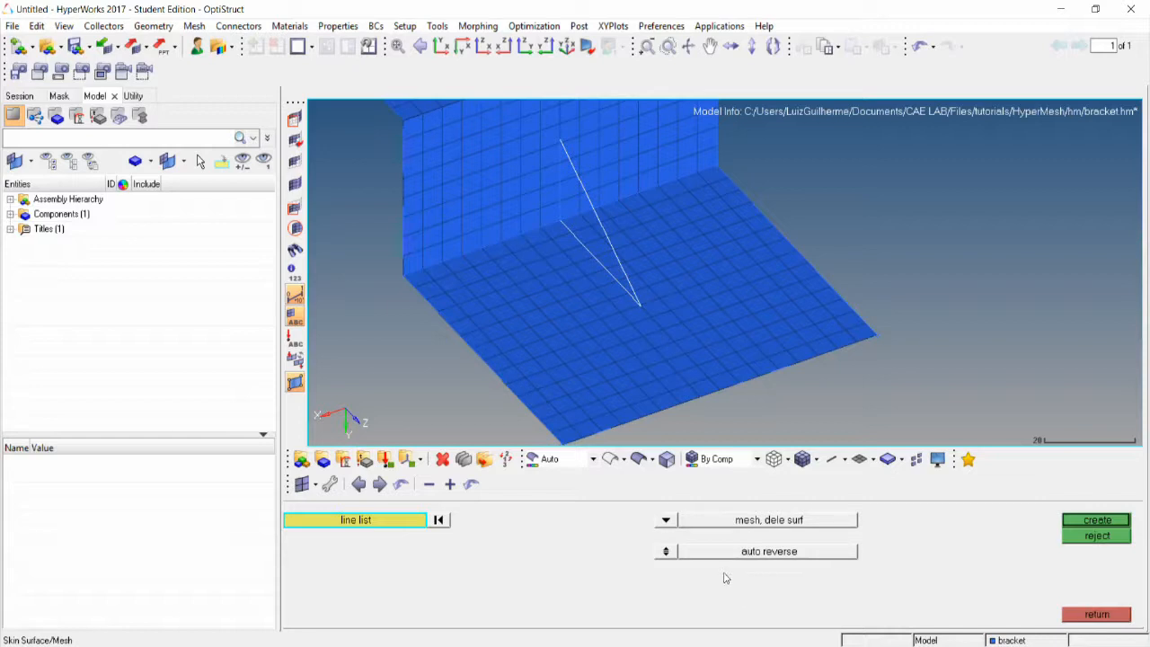
mouse_move(1050, 534)
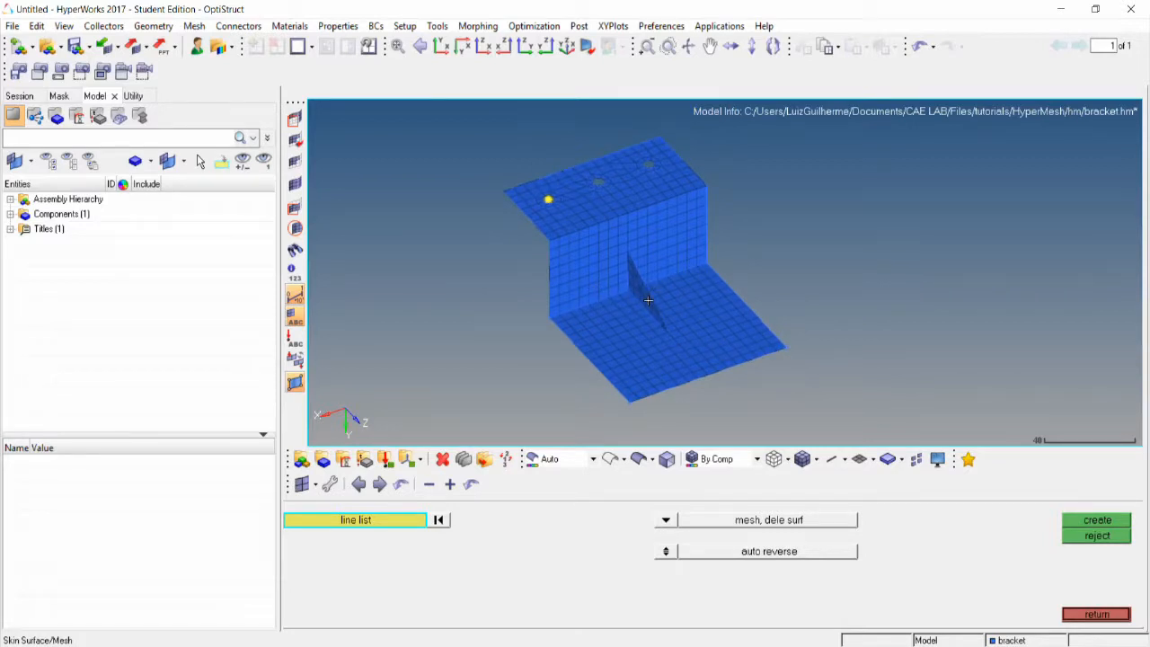
mouse_move(648, 294)
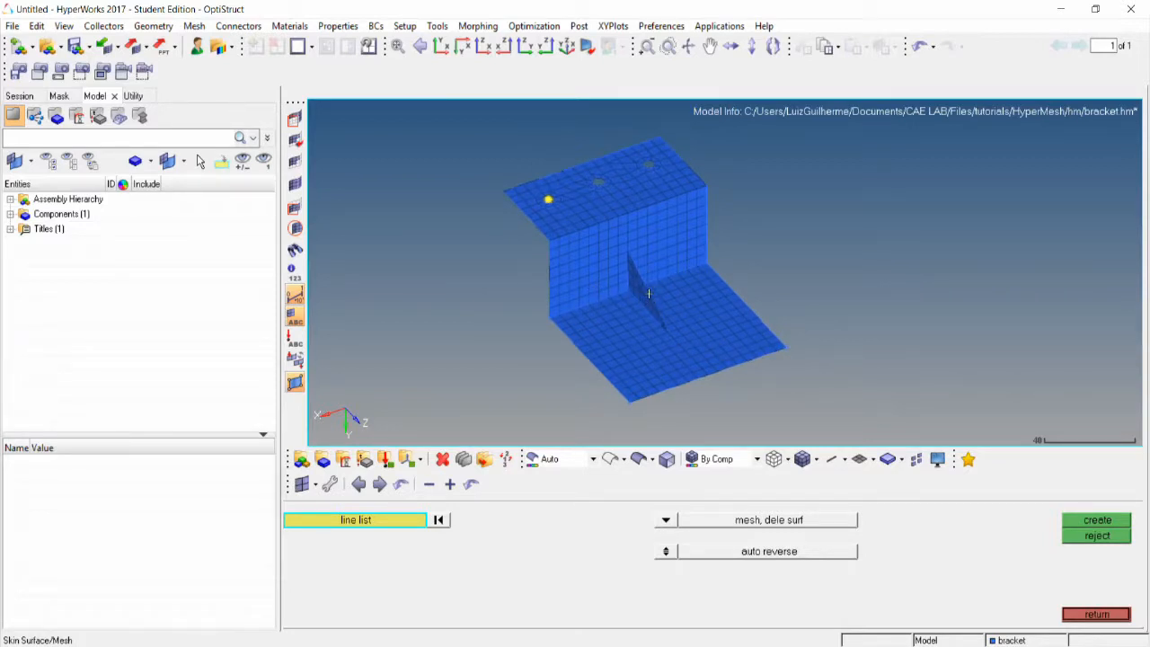